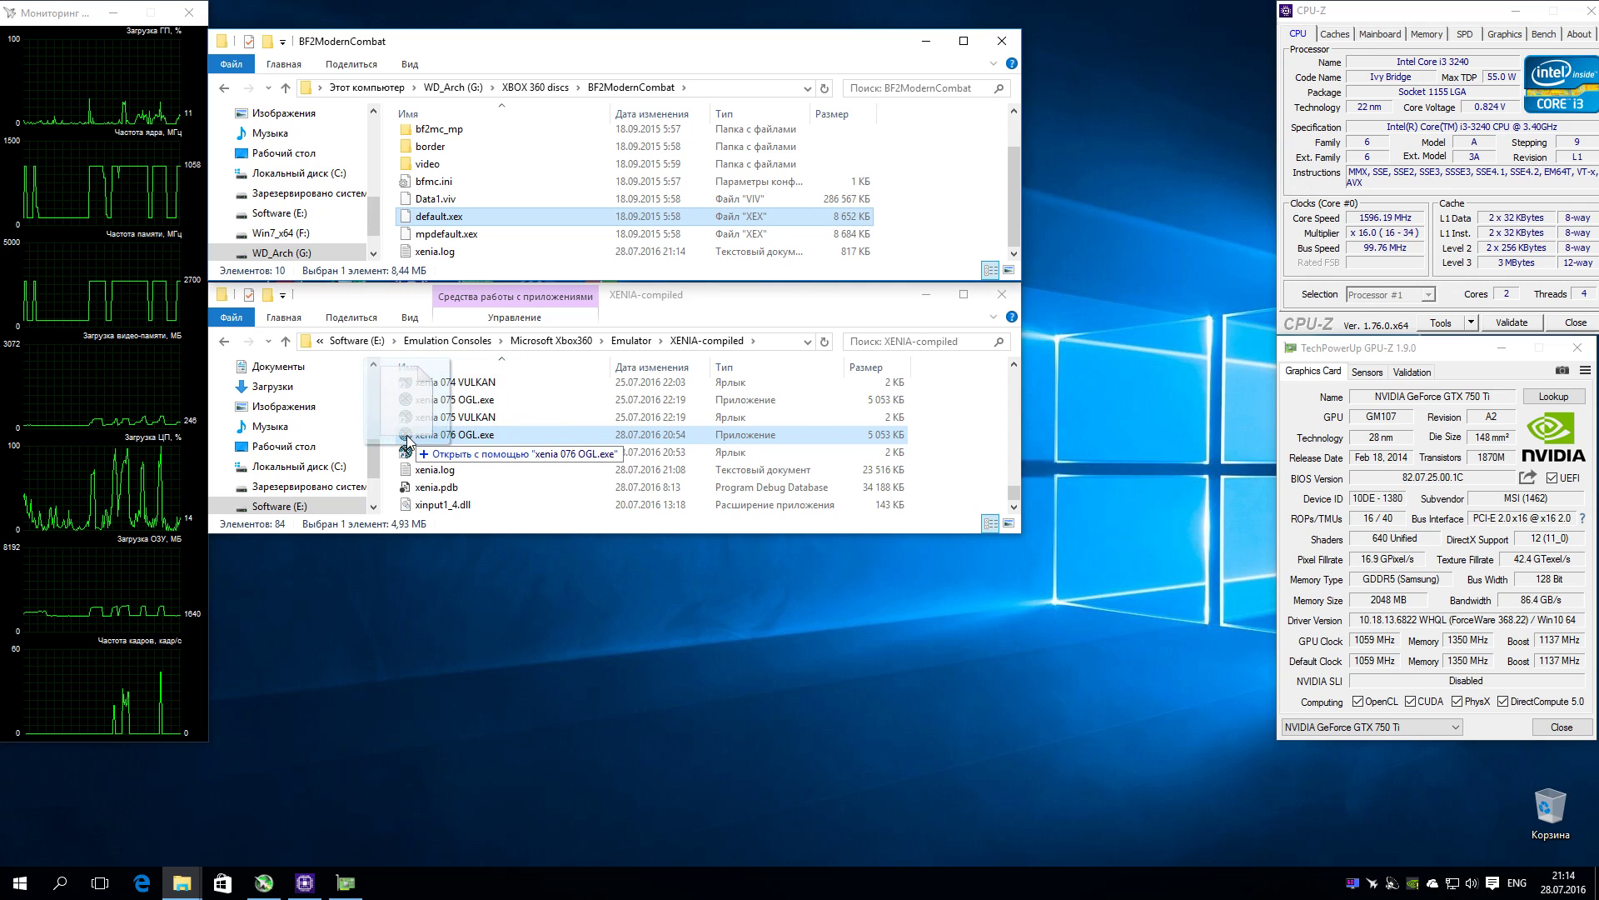
Step: Drop default.xex onto xenia 076 OGL.exe to launch Battlefield 2: Modern Combat
click(499, 454)
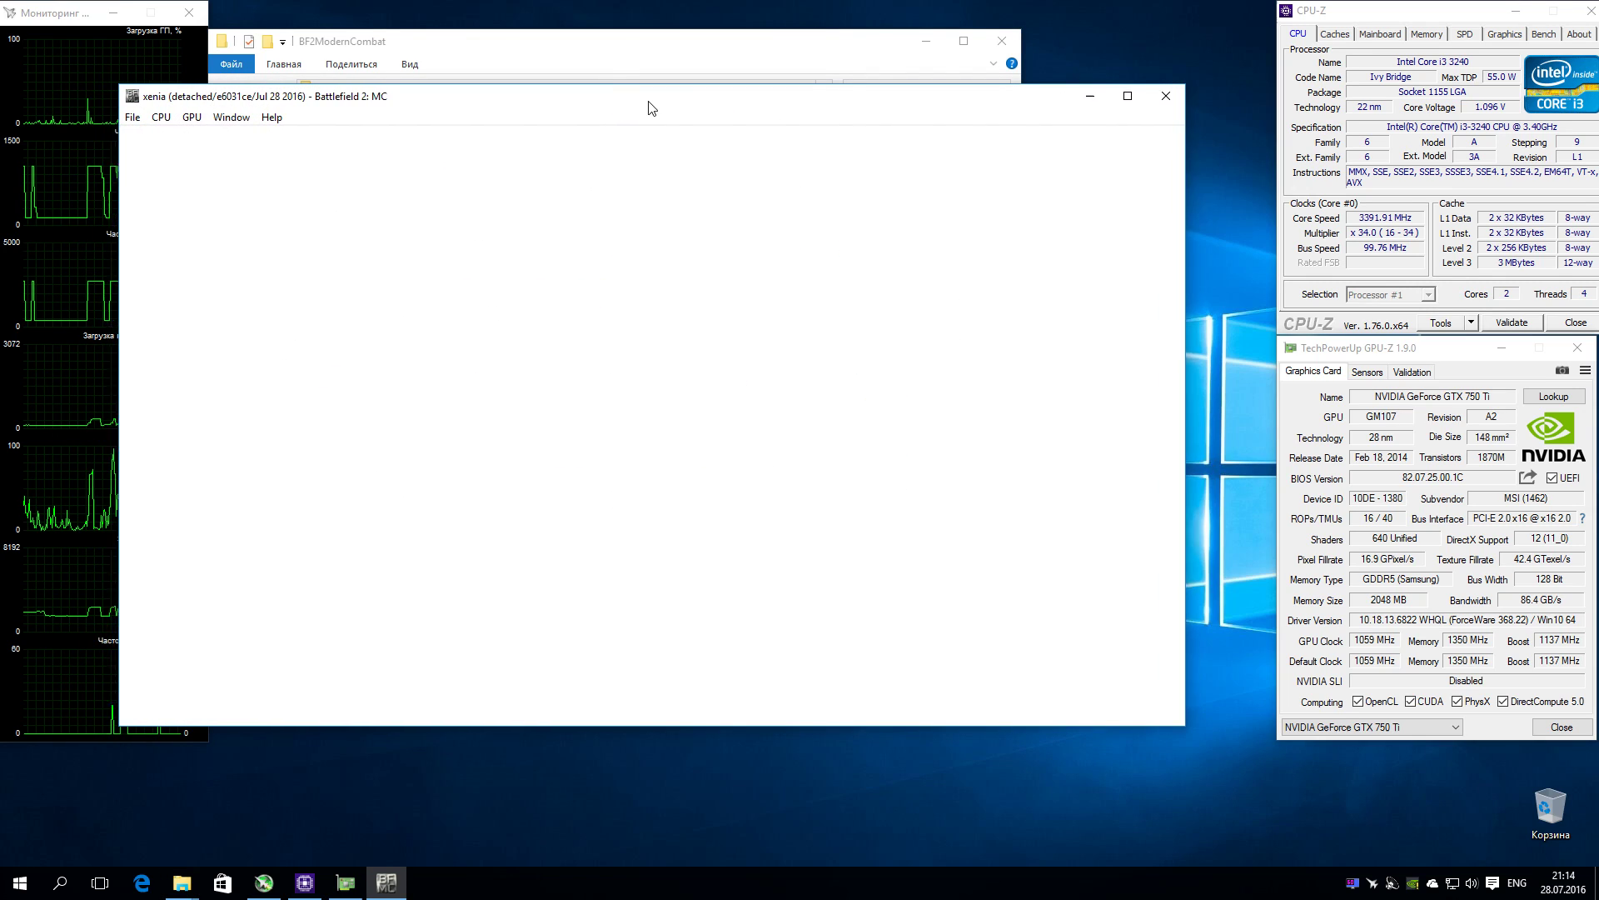